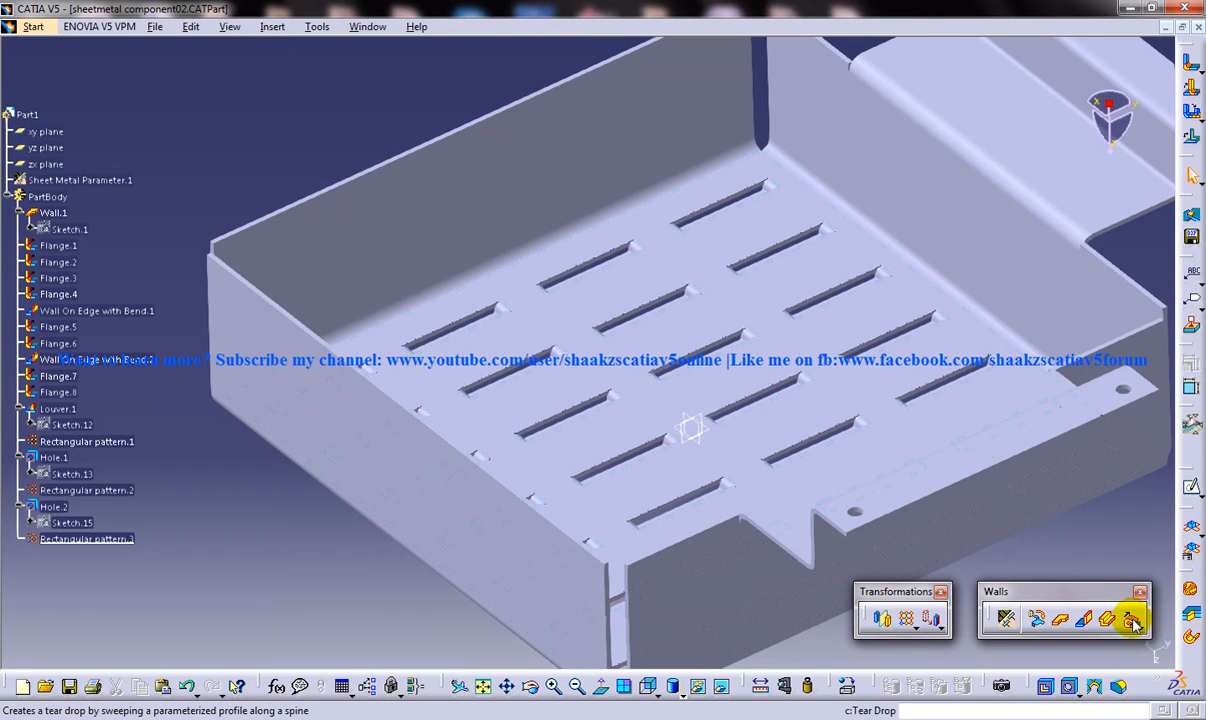
- Begin a new tear drop hem from the Walls toolbar and list its available types
{"action": "left_click", "coordinate": [1132, 618]}
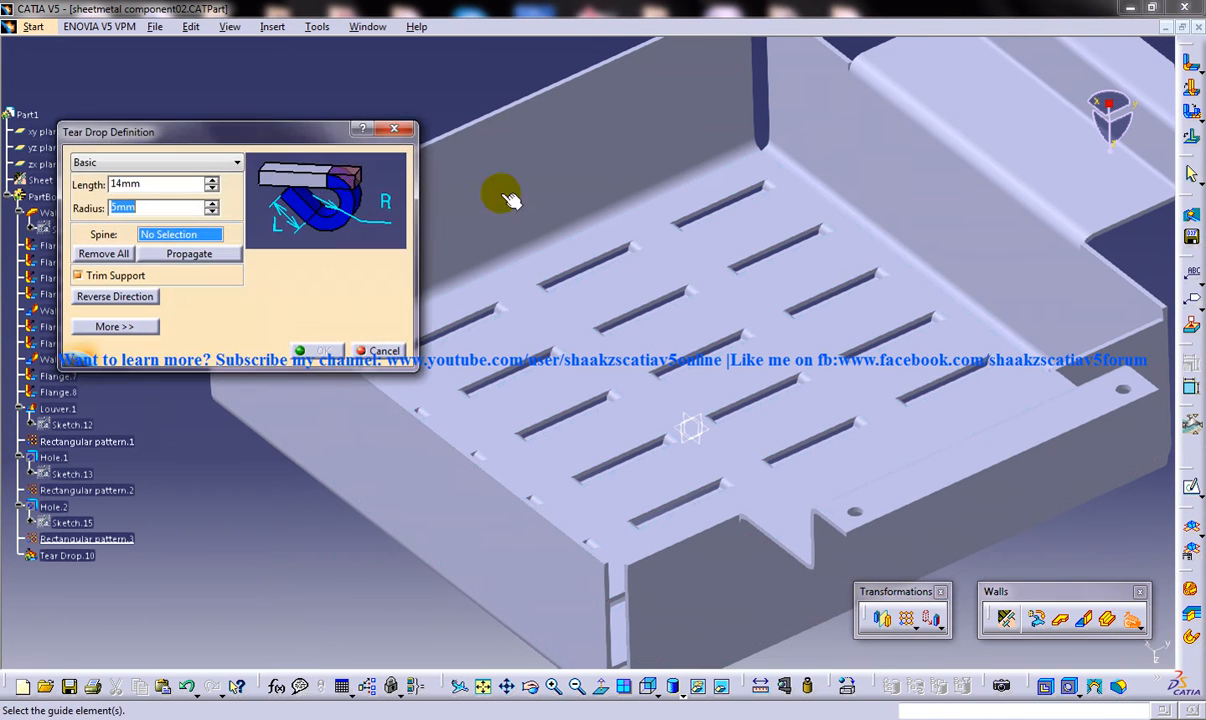
{"action": "left_click", "coordinate": [272, 26]}
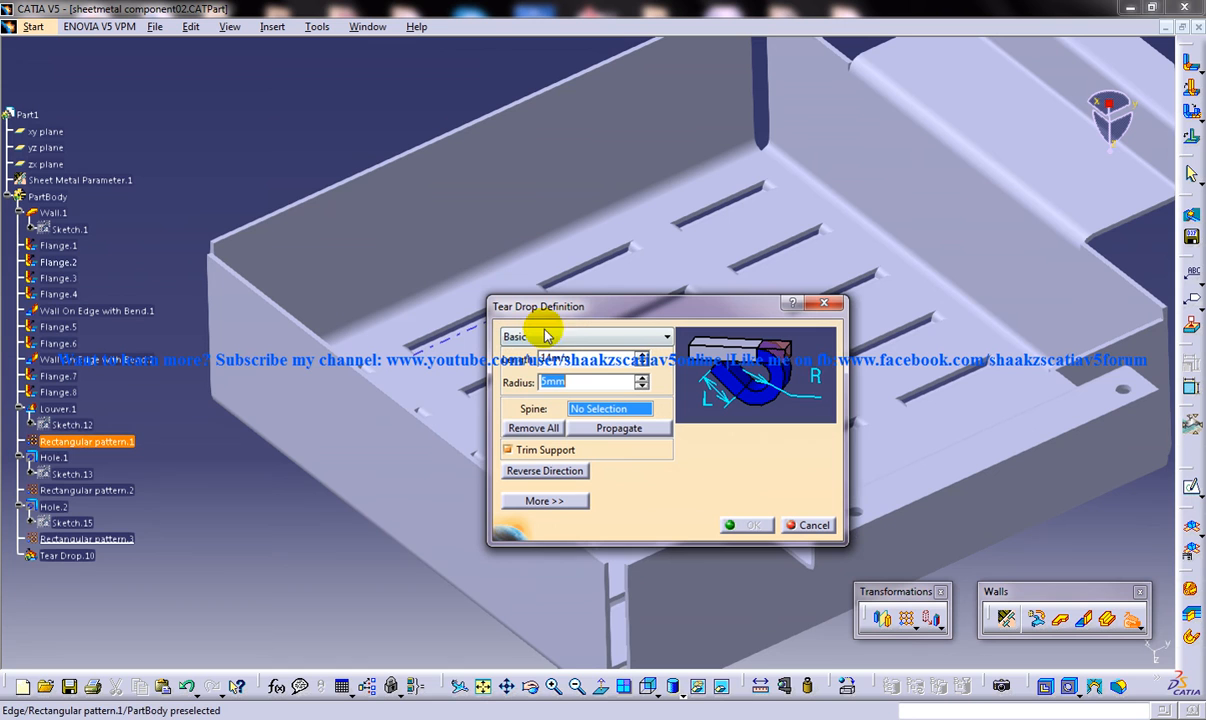
{"action": "mouse_move", "coordinate": [536, 340]}
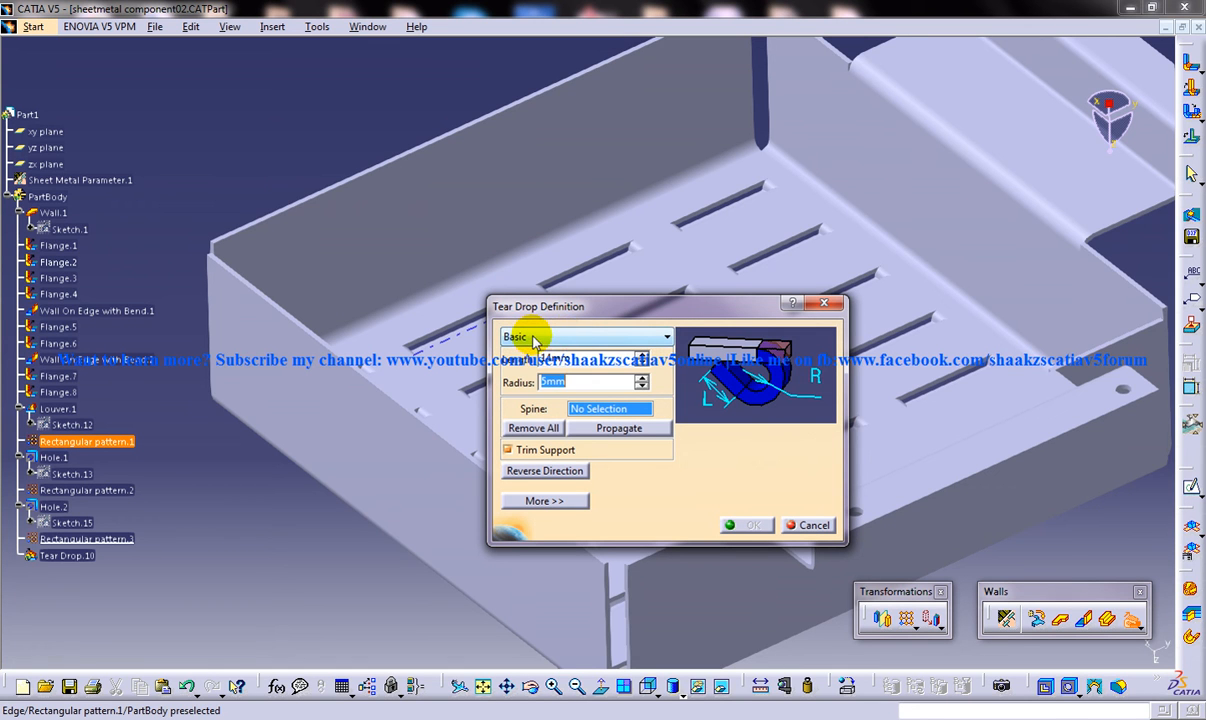
{"action": "left_click", "coordinate": [584, 336]}
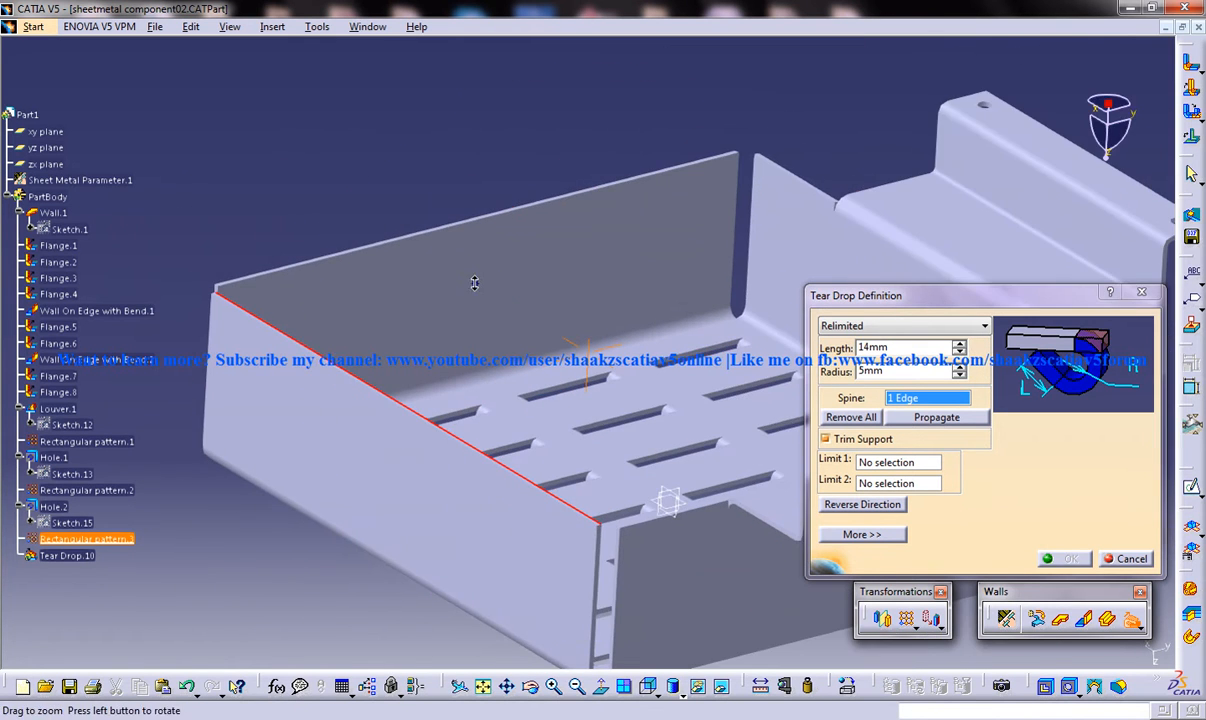
- Make the tear drop a relimited hem along the tray's lower base edge
{"action": "left_click_drag", "start_coordinate": [474, 284], "coordinate": [548, 428]}
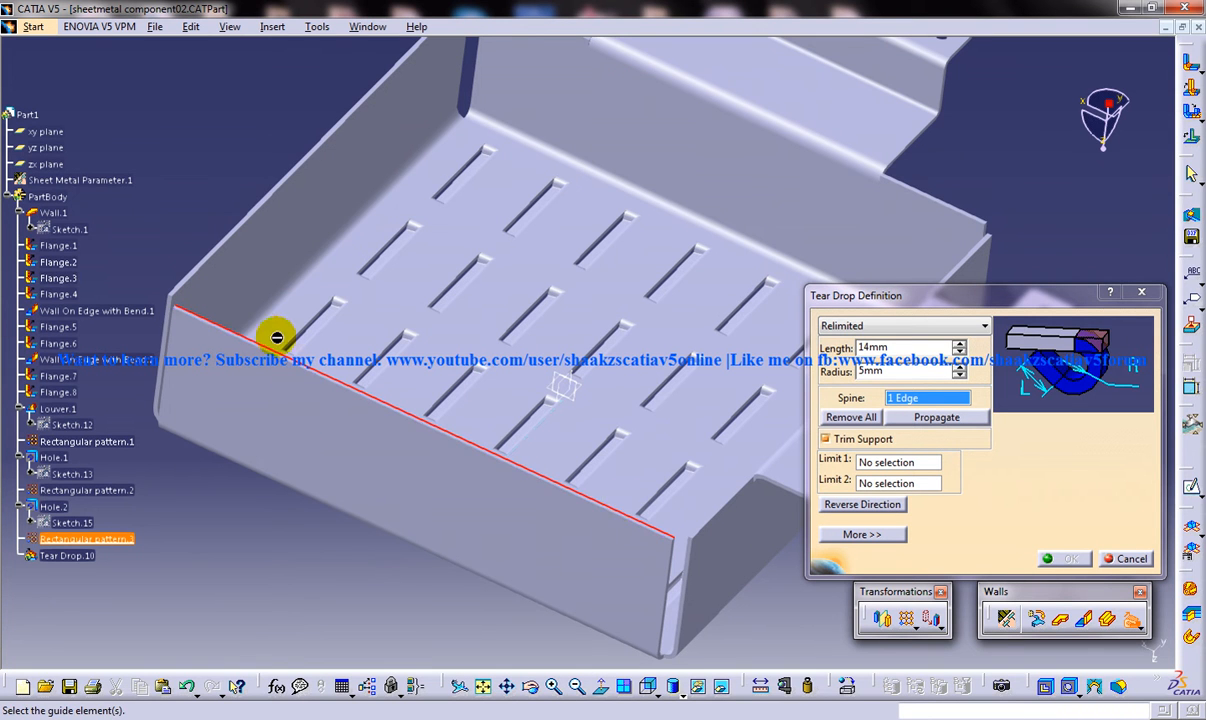
{"action": "mouse_move", "coordinate": [584, 488]}
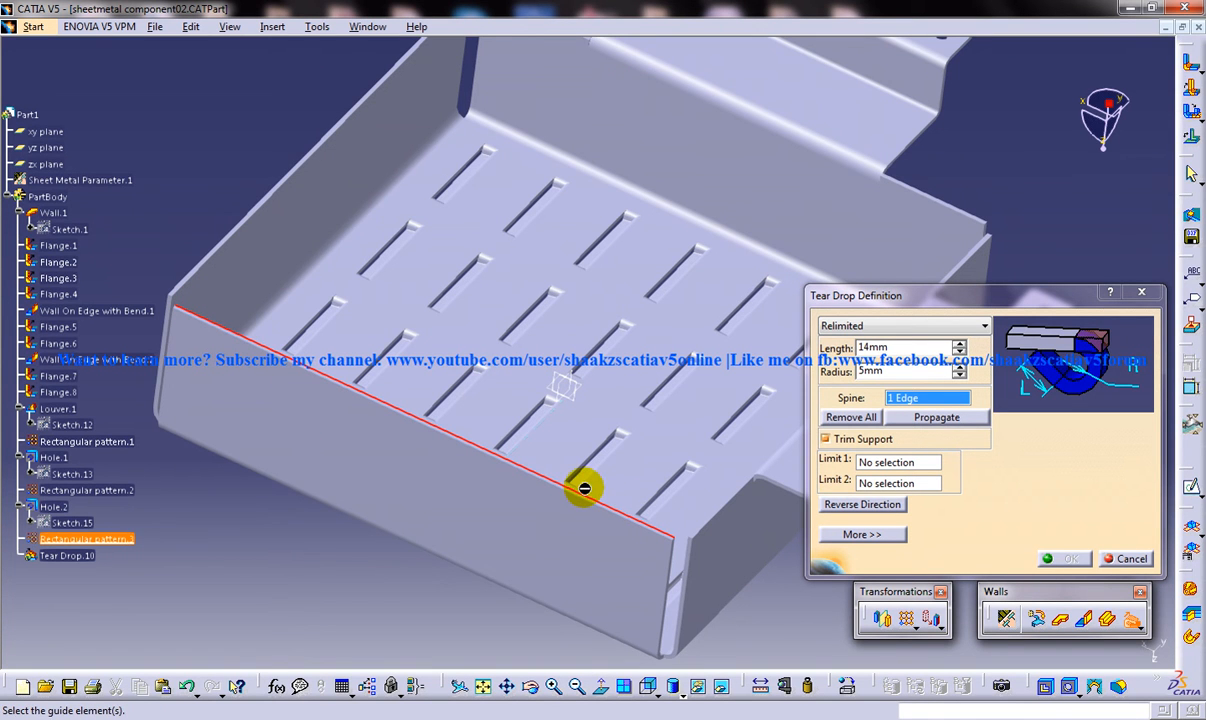
{"action": "mouse_move", "coordinate": [448, 438]}
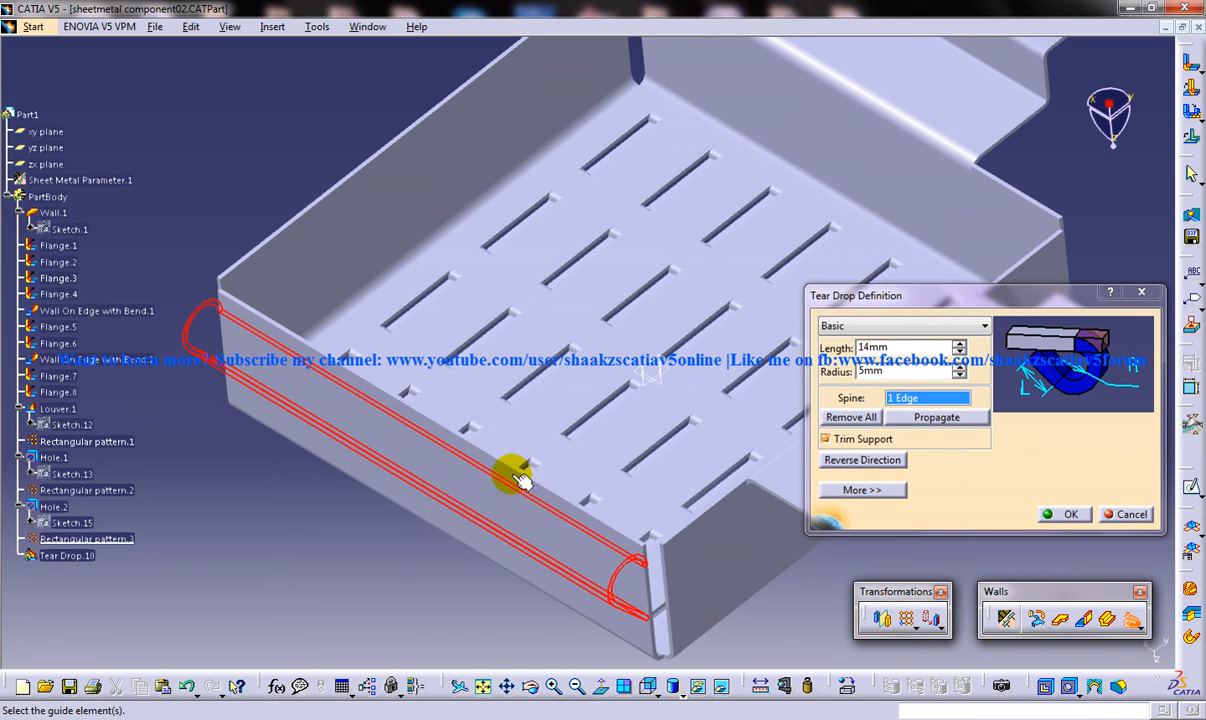
{"action": "left_click", "coordinate": [956, 324]}
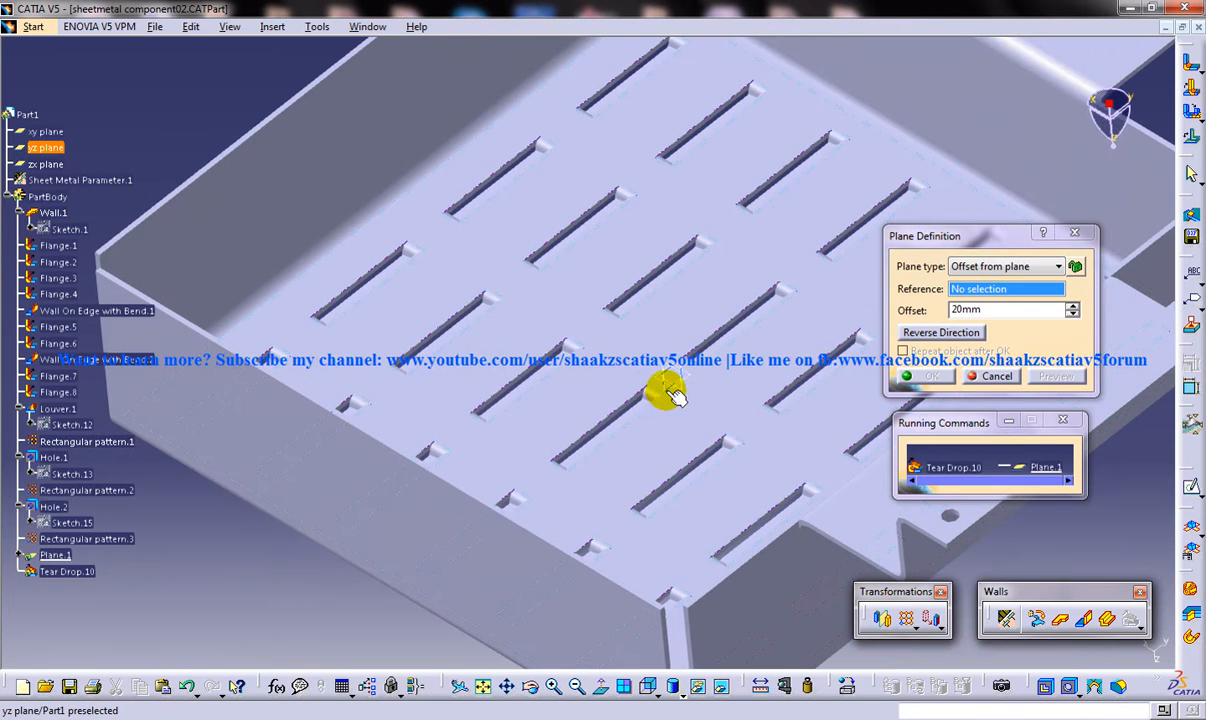
- Create two planes offset from the yz plane, the second with a negative offset, as hem limits
{"action": "left_click", "coordinate": [46, 148]}
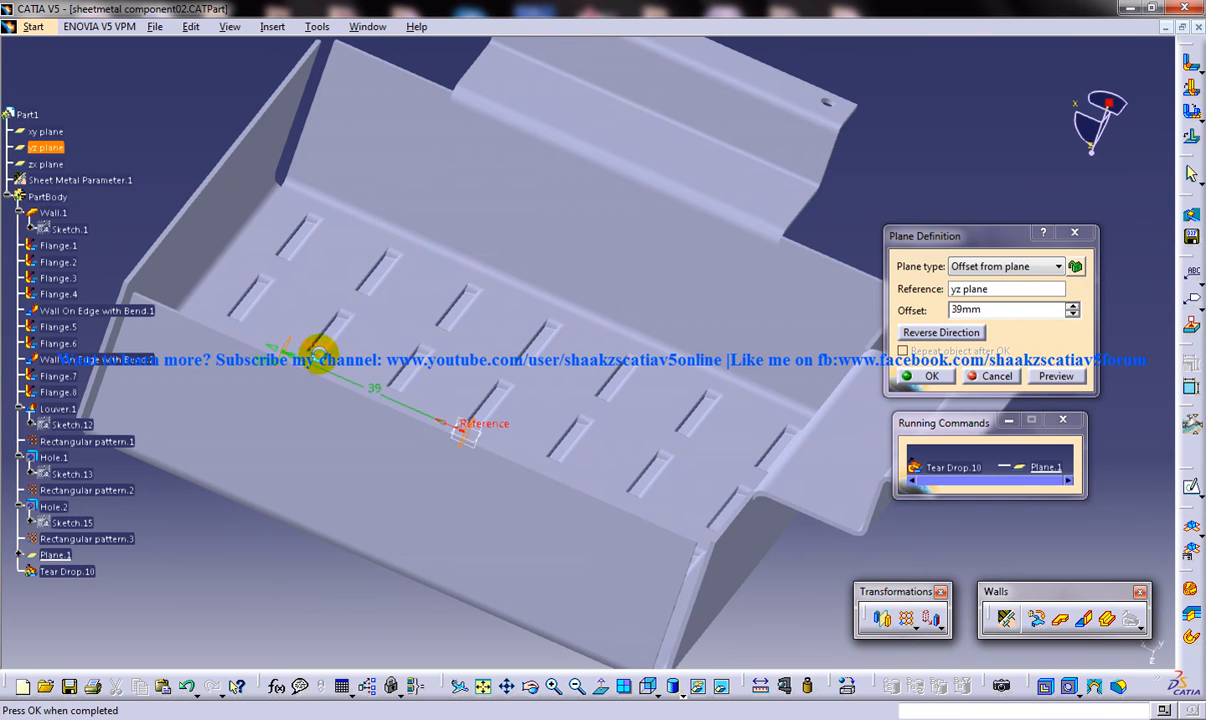
{"action": "left_click", "coordinate": [932, 376]}
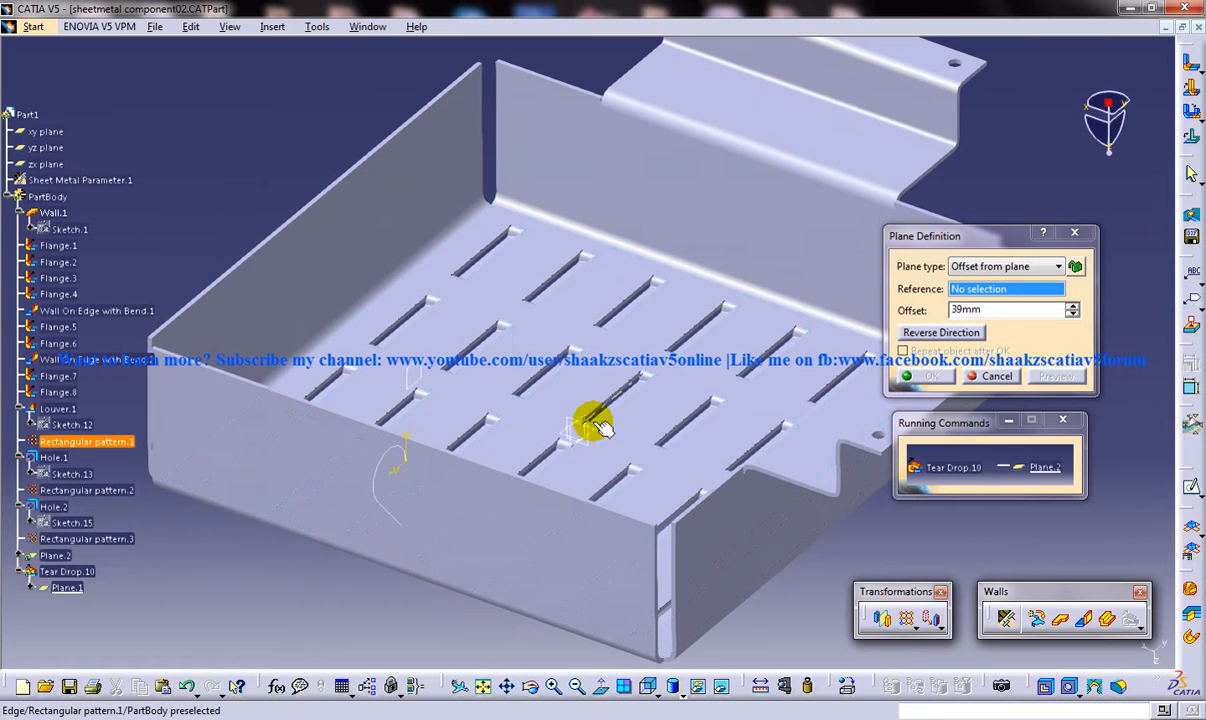
{"action": "left_click", "coordinate": [48, 148]}
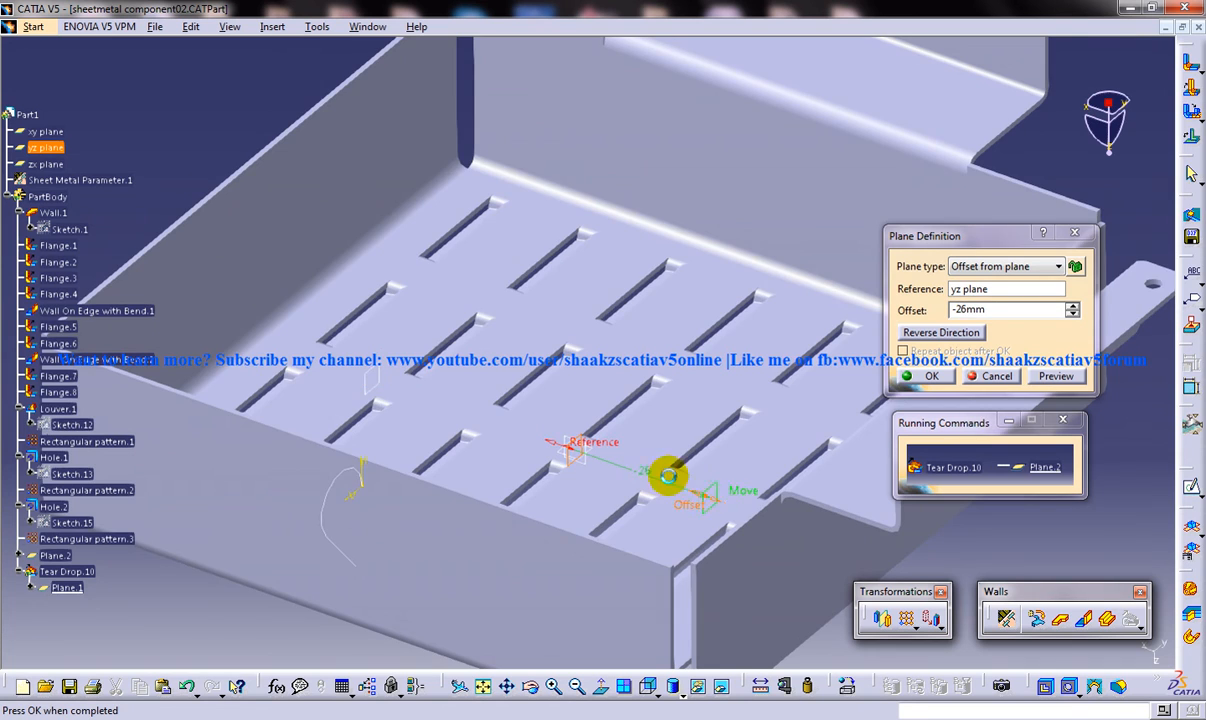
{"action": "left_click_drag", "start_coordinate": [668, 476], "coordinate": [552, 400]}
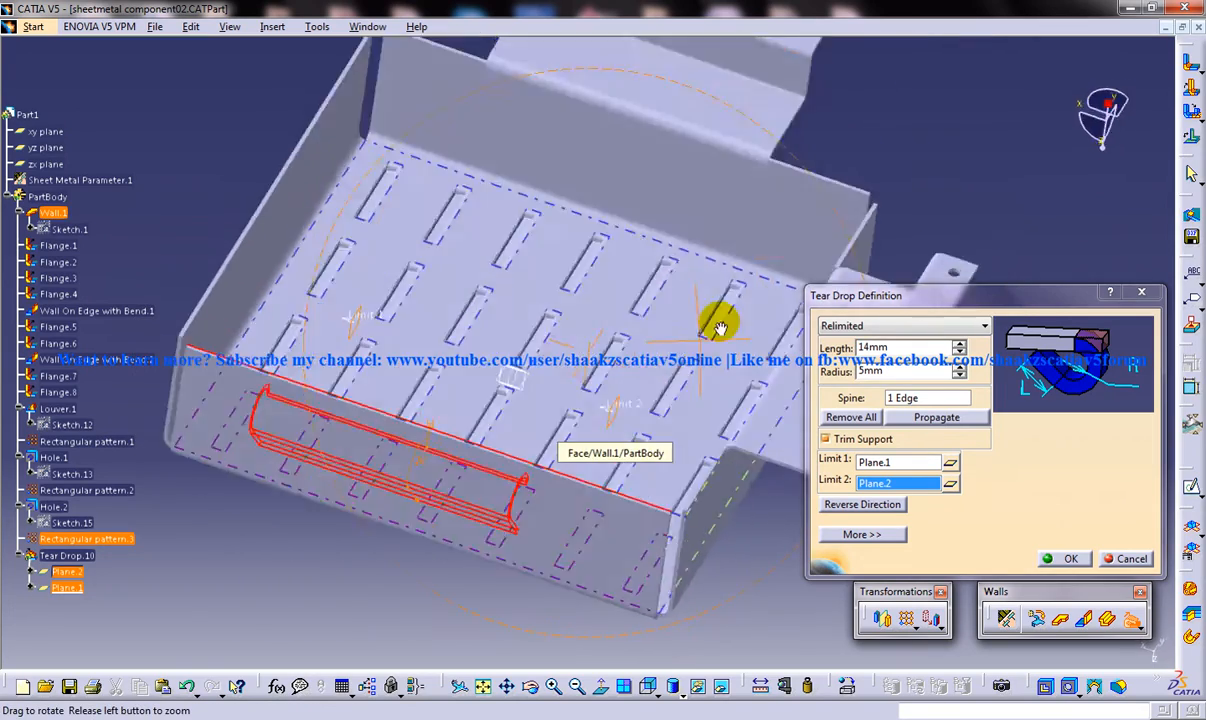
{"action": "left_click_drag", "start_coordinate": [720, 324], "coordinate": [540, 370]}
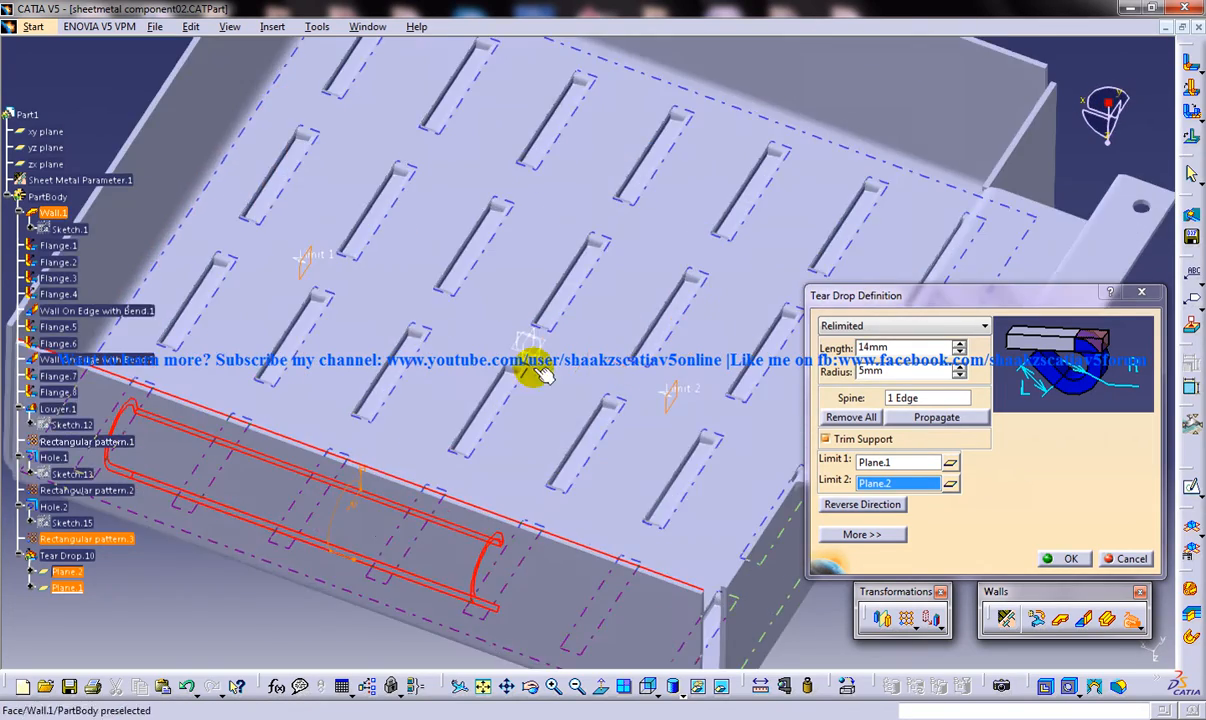
{"action": "left_click_drag", "start_coordinate": [540, 376], "coordinate": [620, 344]}
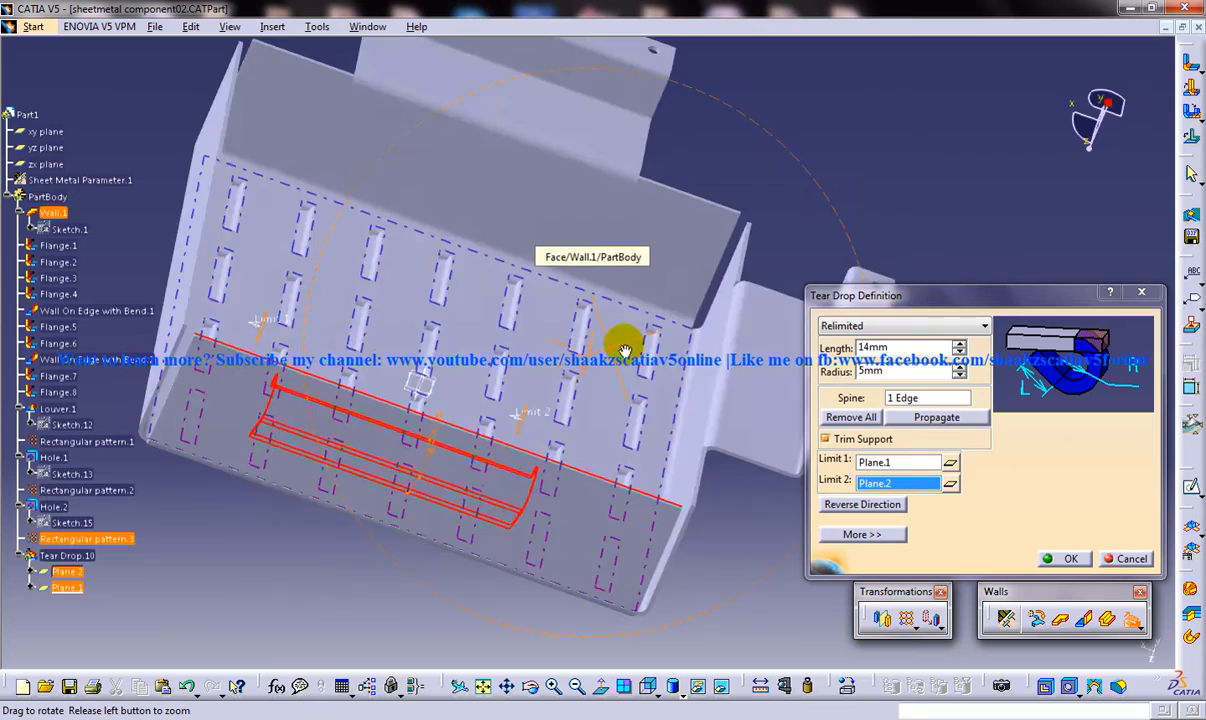
{"action": "left_click_drag", "start_coordinate": [624, 350], "coordinate": [500, 348]}
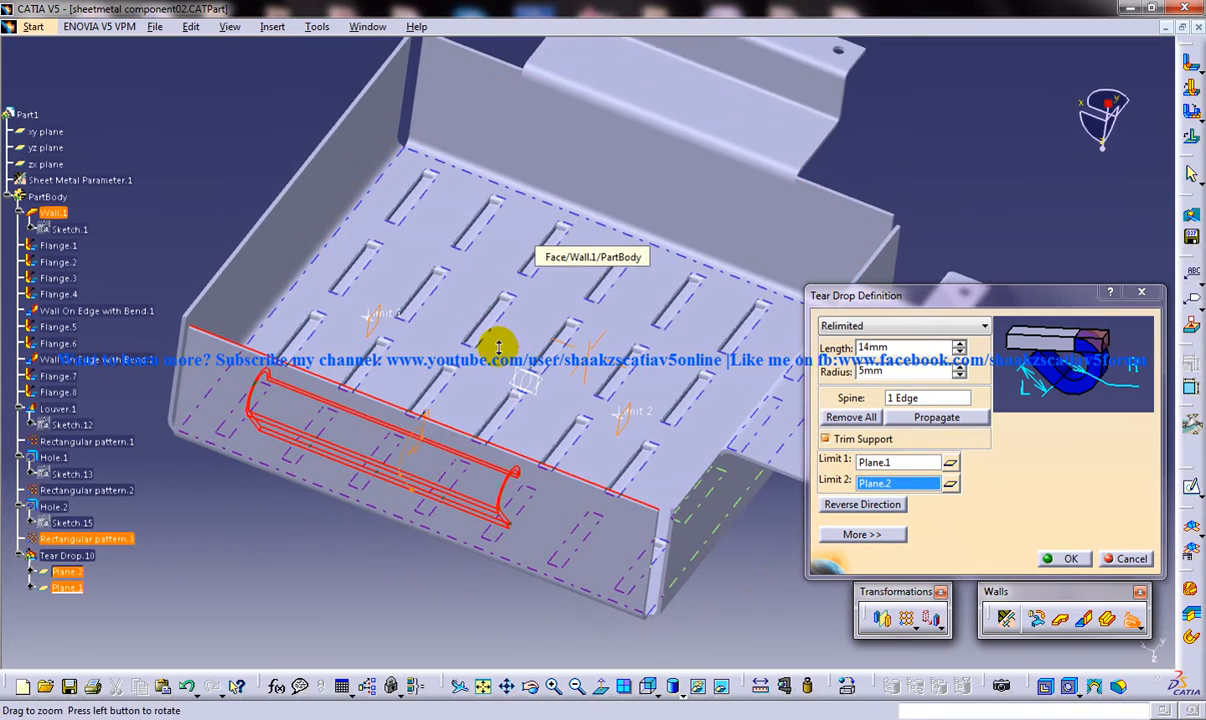
{"action": "left_click_drag", "start_coordinate": [498, 348], "coordinate": [556, 280]}
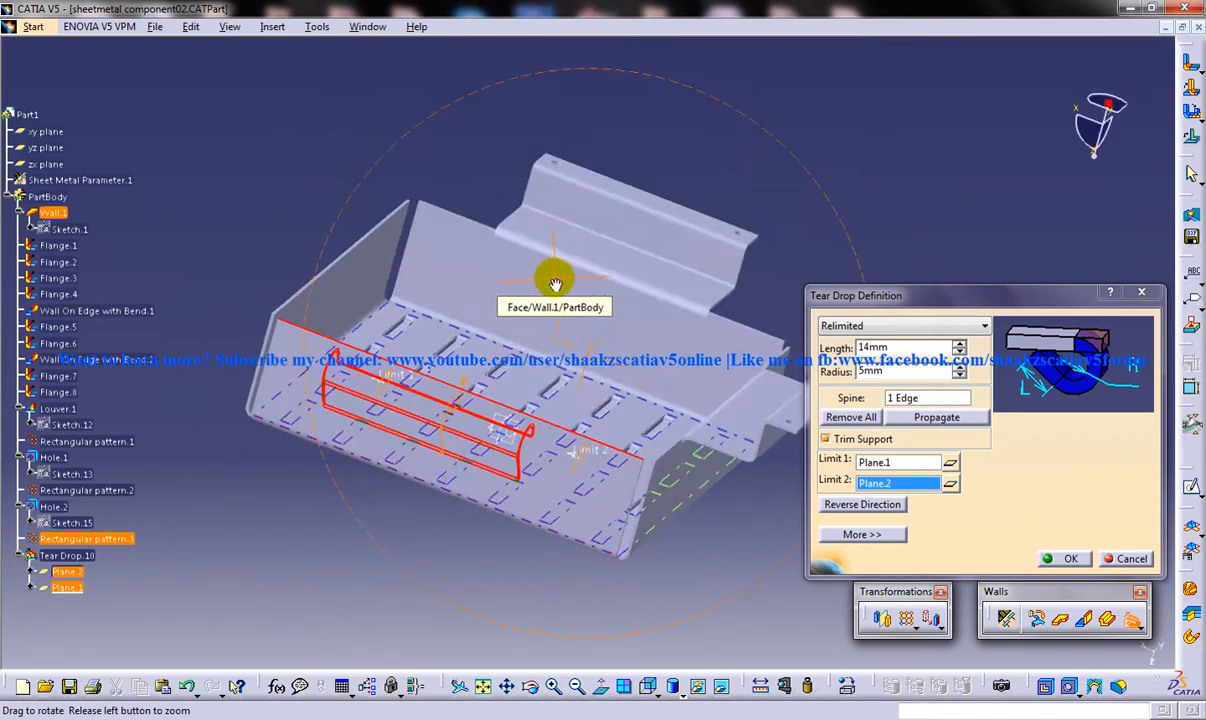
{"action": "left_click_drag", "start_coordinate": [556, 280], "coordinate": [528, 274]}
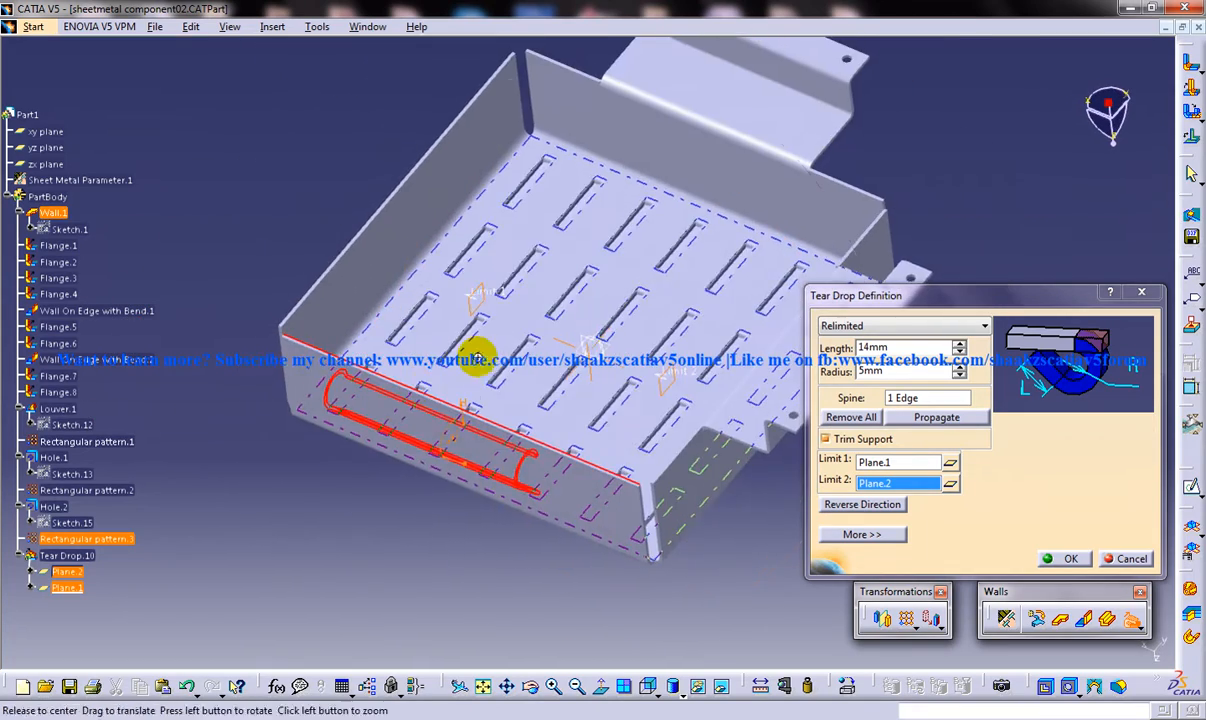
{"action": "left_click_drag", "start_coordinate": [480, 360], "coordinate": [540, 300]}
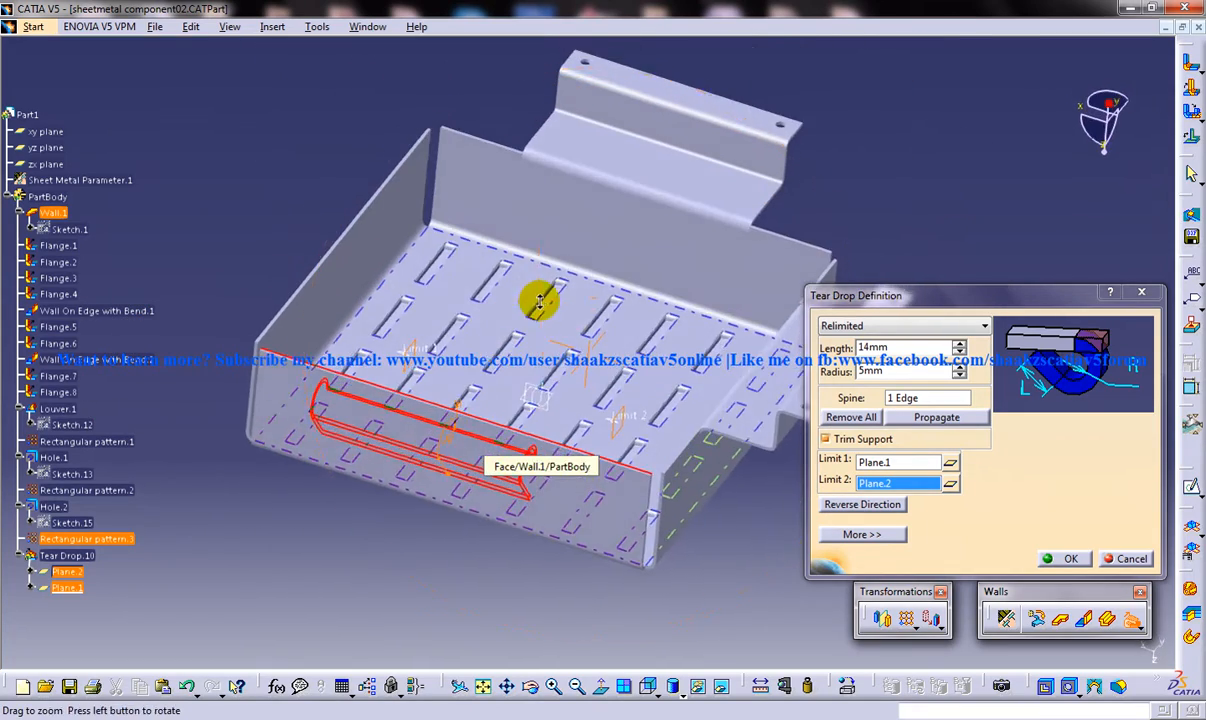
{"action": "left_click_drag", "start_coordinate": [540, 300], "coordinate": [540, 390]}
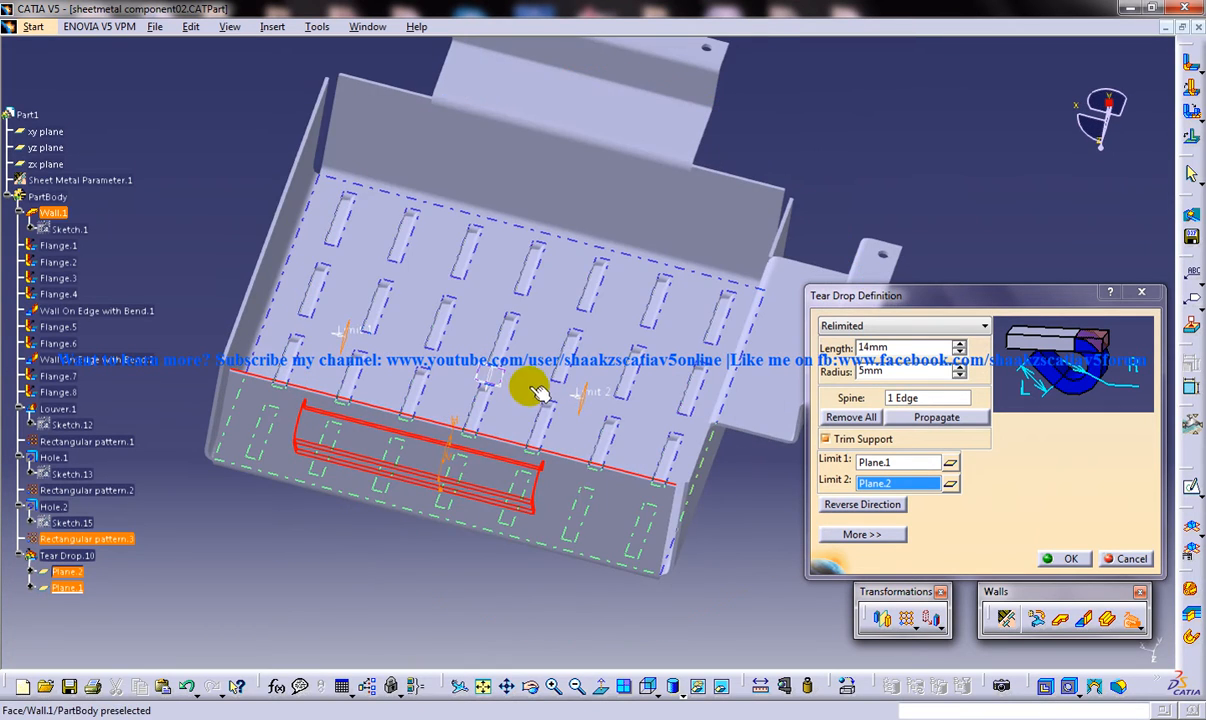
{"action": "left_click_drag", "start_coordinate": [536, 390], "coordinate": [578, 302]}
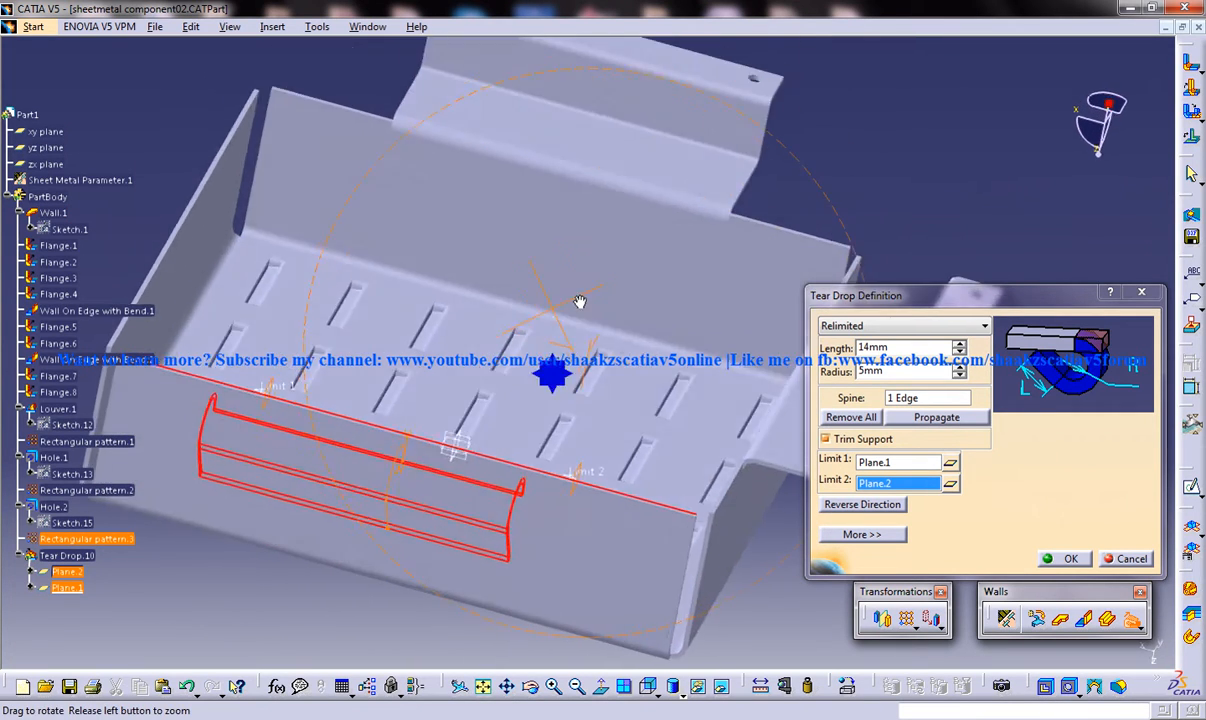
{"action": "left_click_drag", "start_coordinate": [580, 300], "coordinate": [536, 376]}
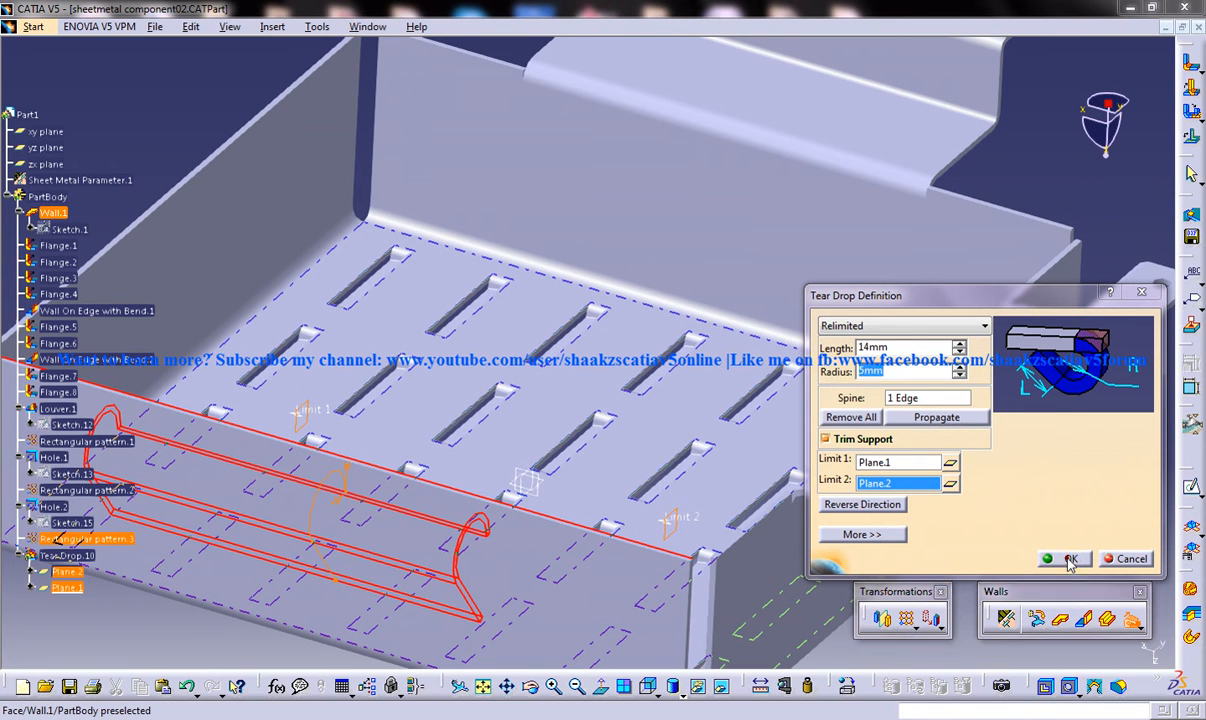
{"action": "left_click", "coordinate": [1064, 558]}
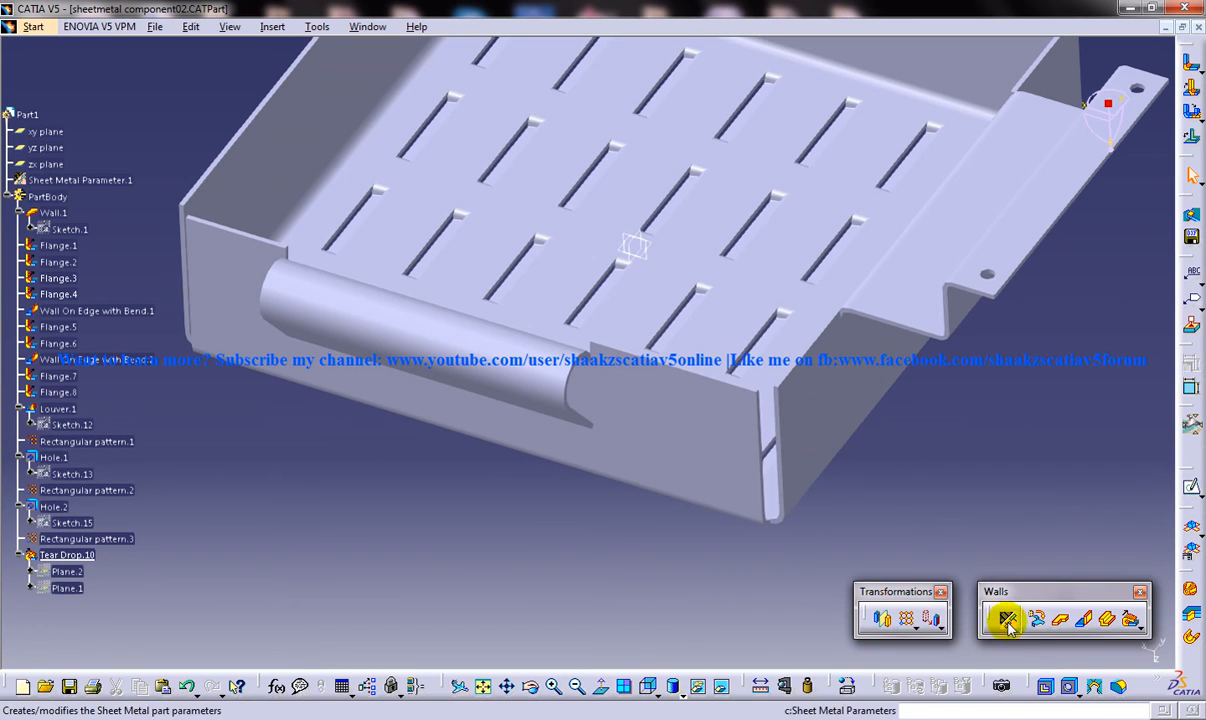
- Set the sheet metal bend extremities to square relief with 1mm and 2mm values
{"action": "left_click", "coordinate": [1008, 620]}
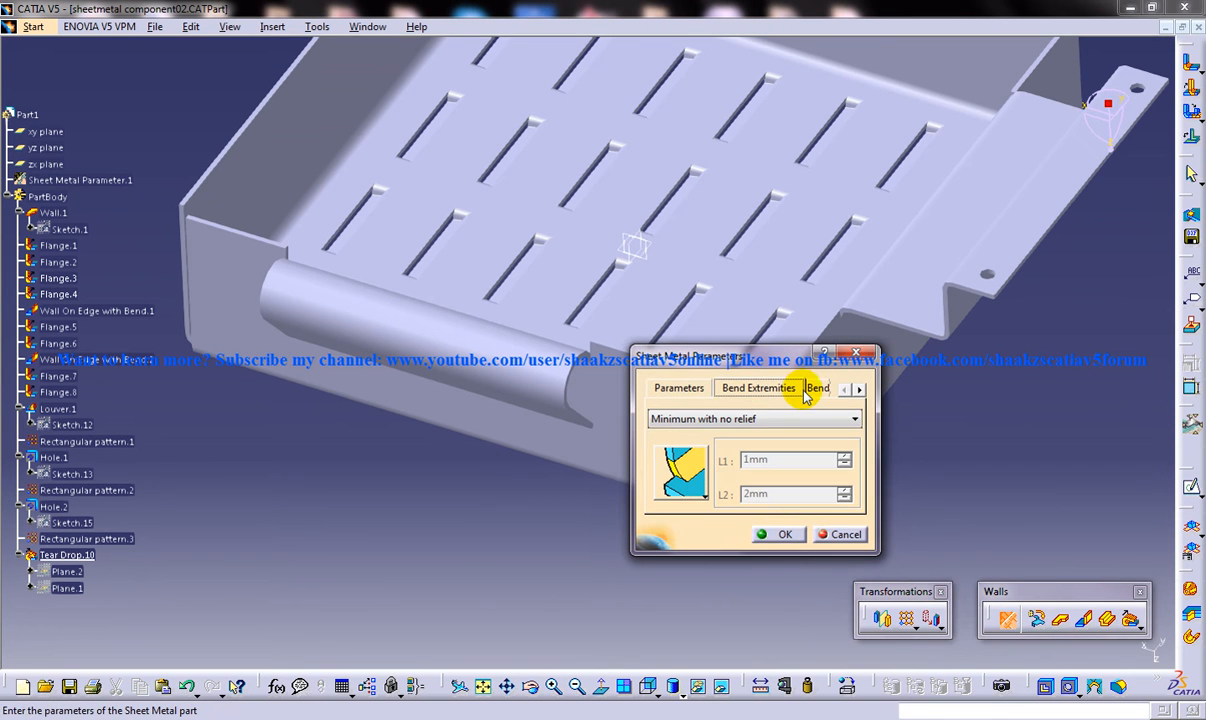
{"action": "left_click", "coordinate": [752, 418]}
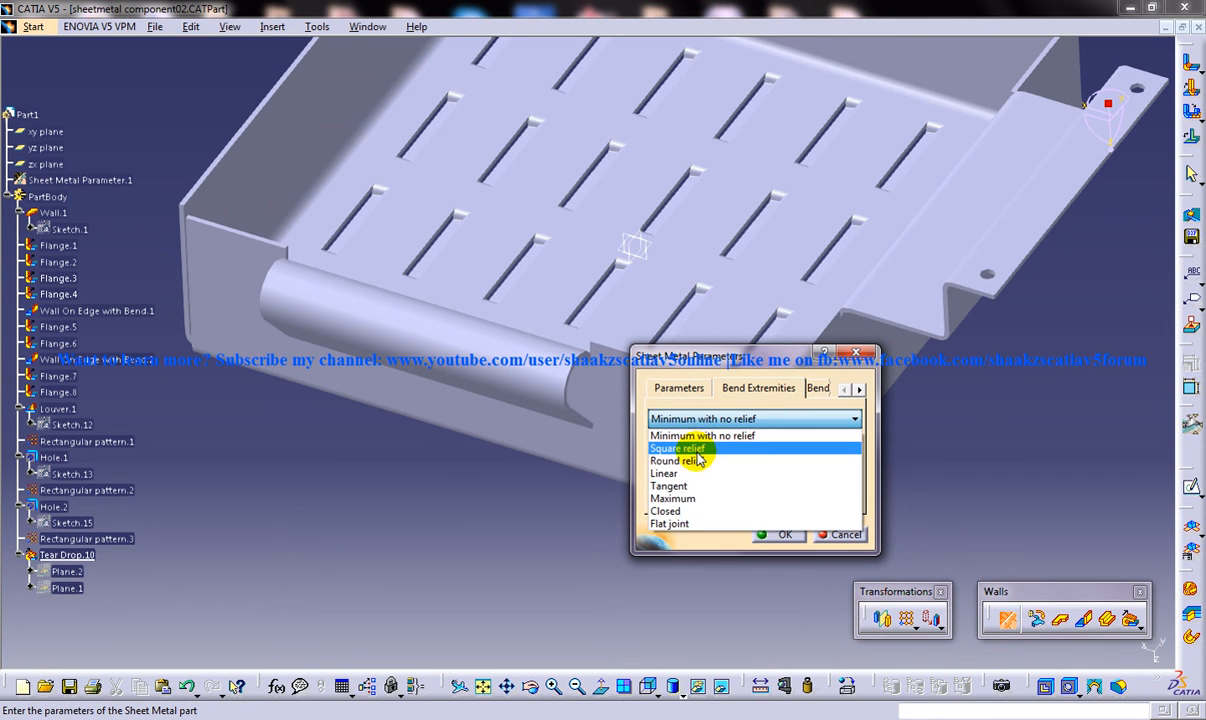
{"action": "left_click", "coordinate": [678, 448]}
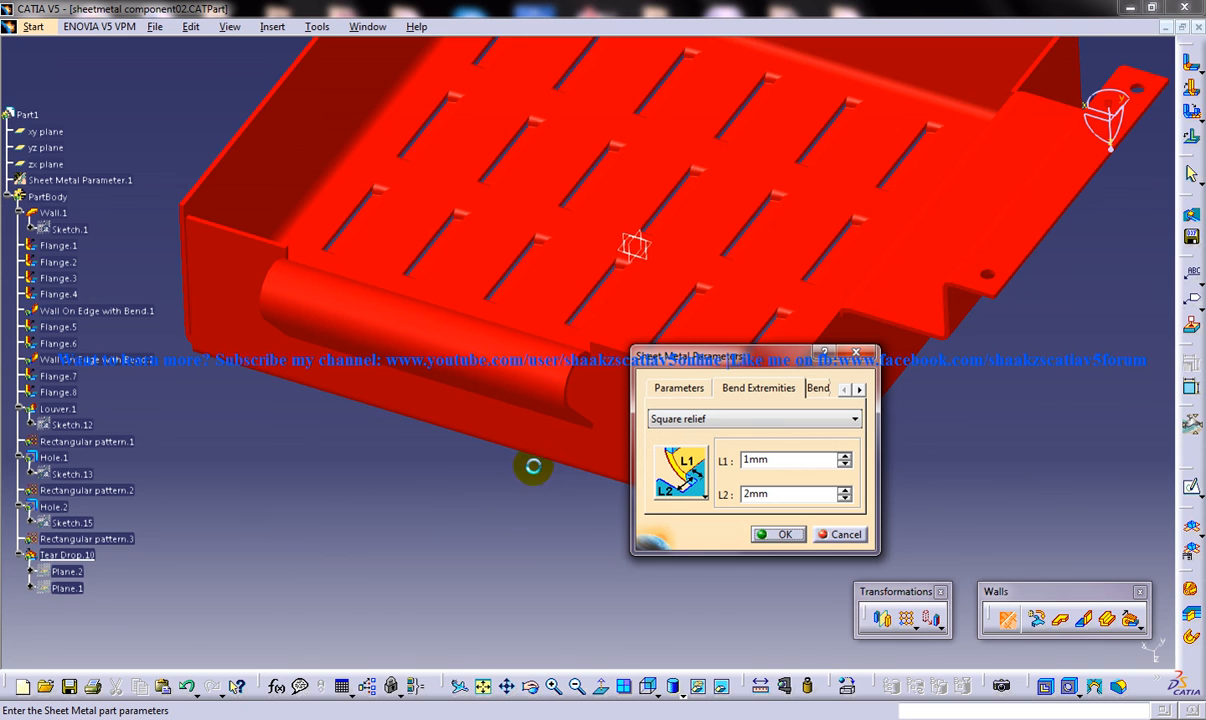
{"action": "left_click", "coordinate": [786, 532]}
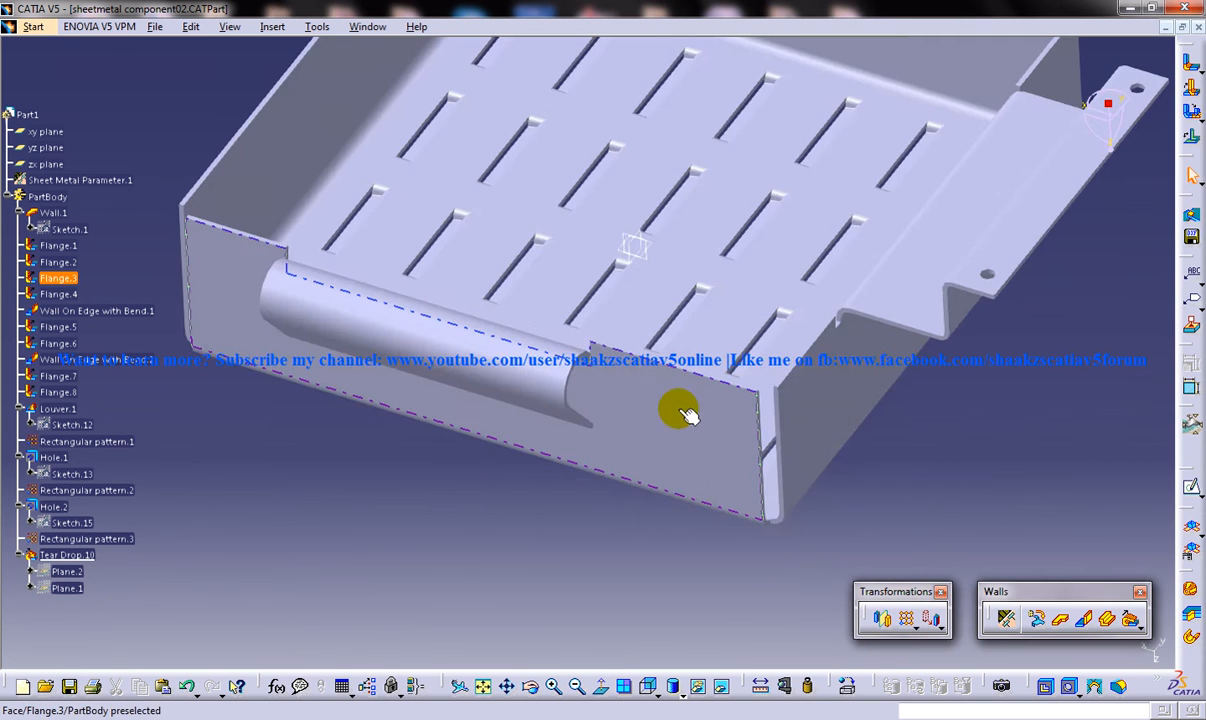
{"action": "left_click_drag", "start_coordinate": [688, 414], "coordinate": [706, 318]}
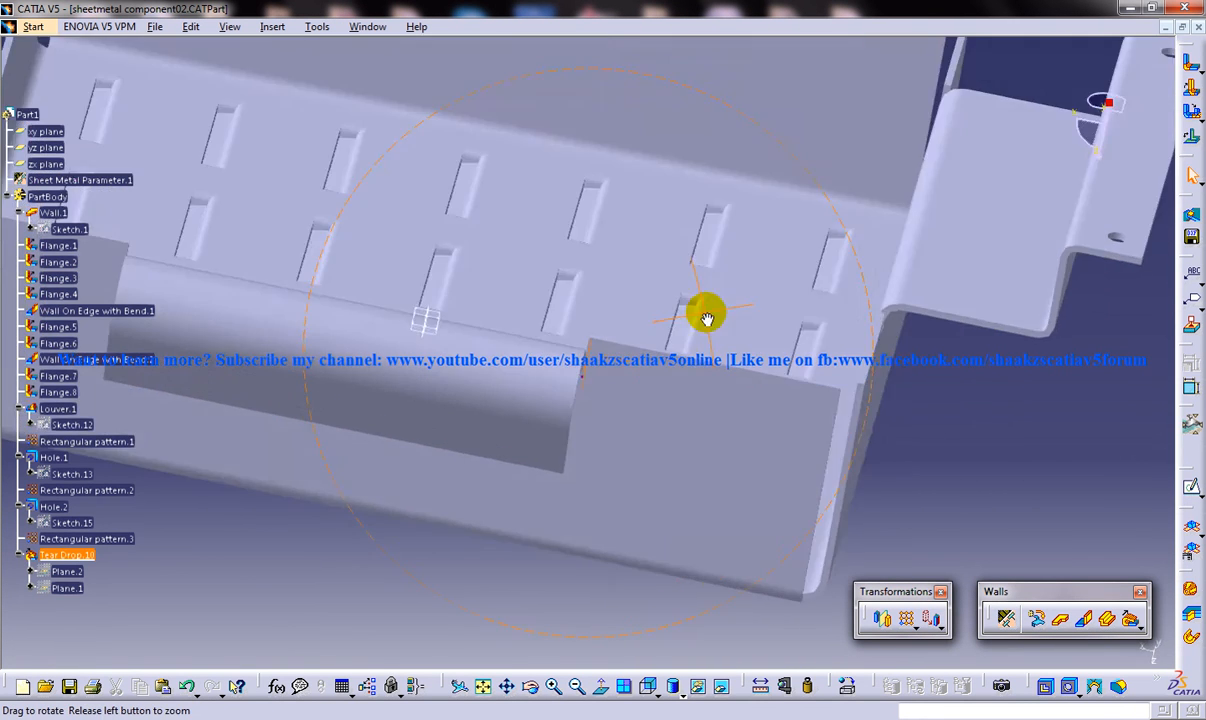
{"action": "left_click_drag", "start_coordinate": [704, 318], "coordinate": [750, 440]}
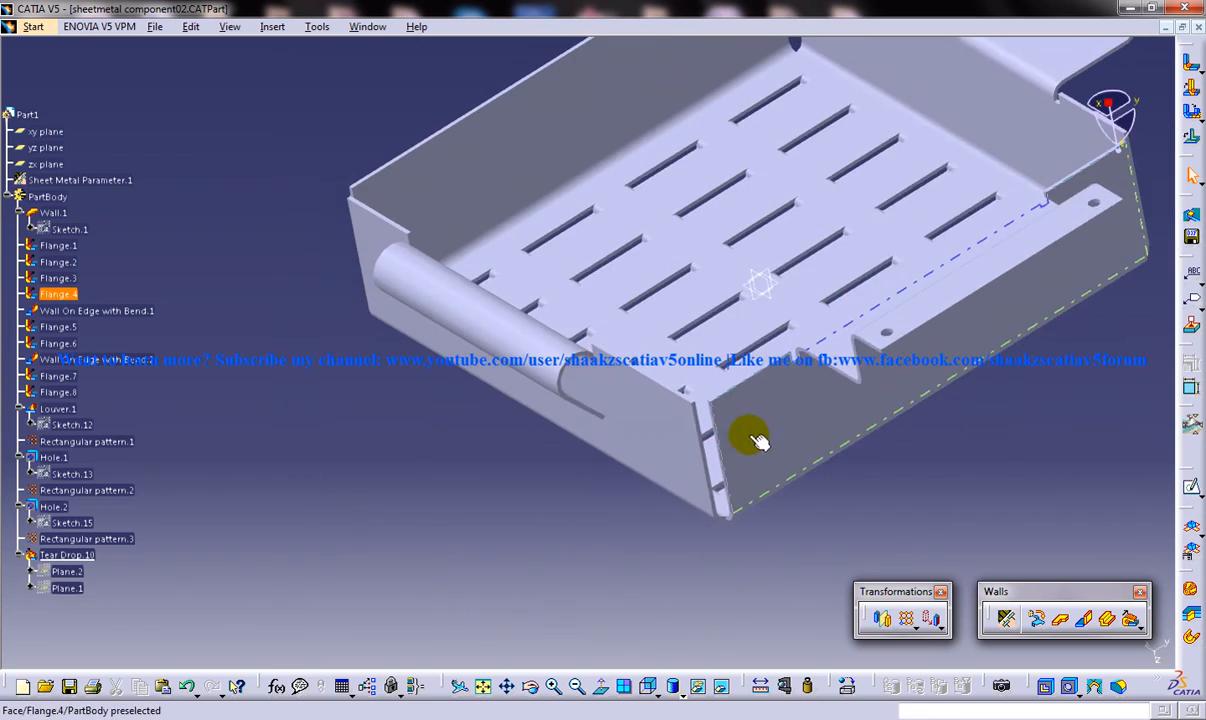
{"action": "left_click_drag", "start_coordinate": [756, 440], "coordinate": [536, 418]}
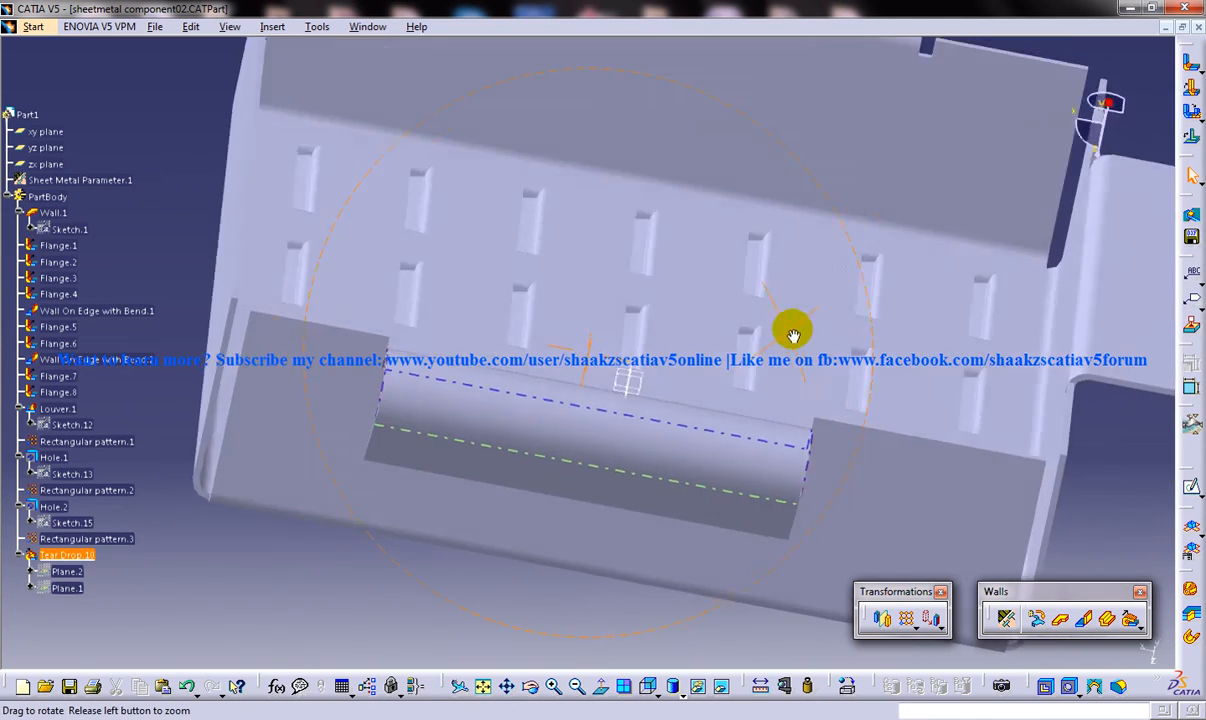
{"action": "left_click_drag", "start_coordinate": [792, 332], "coordinate": [792, 384]}
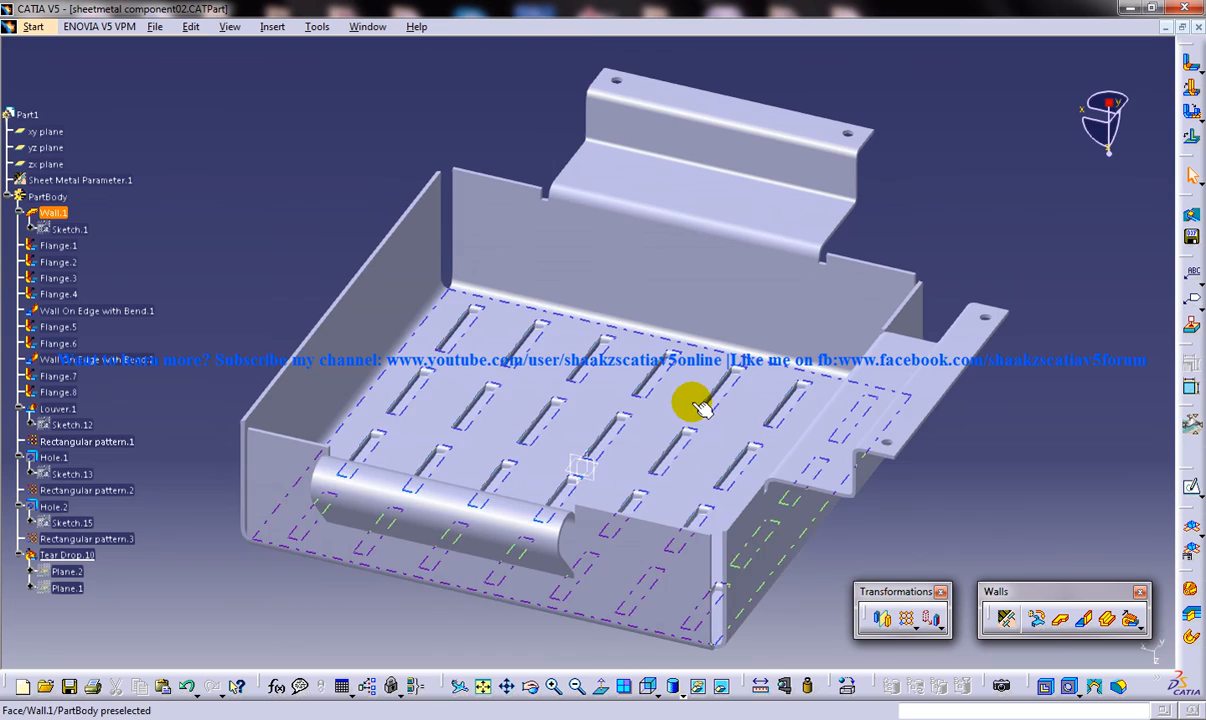
{"action": "left_click_drag", "start_coordinate": [700, 404], "coordinate": [670, 376]}
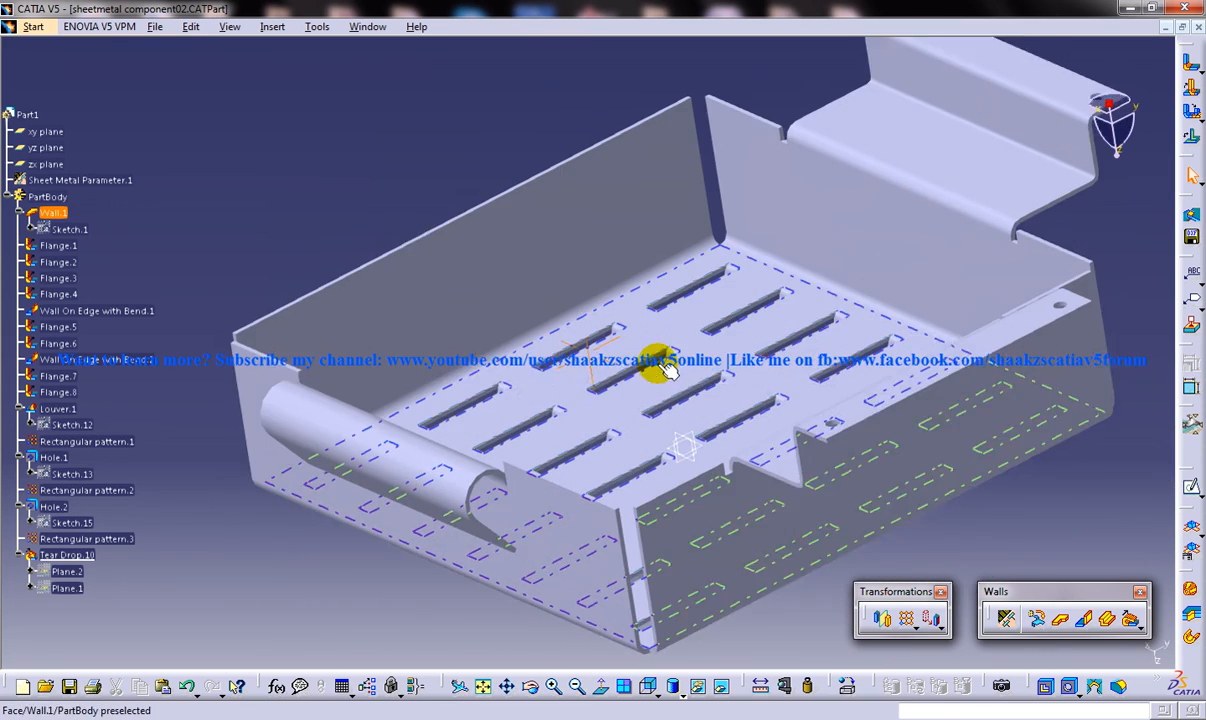